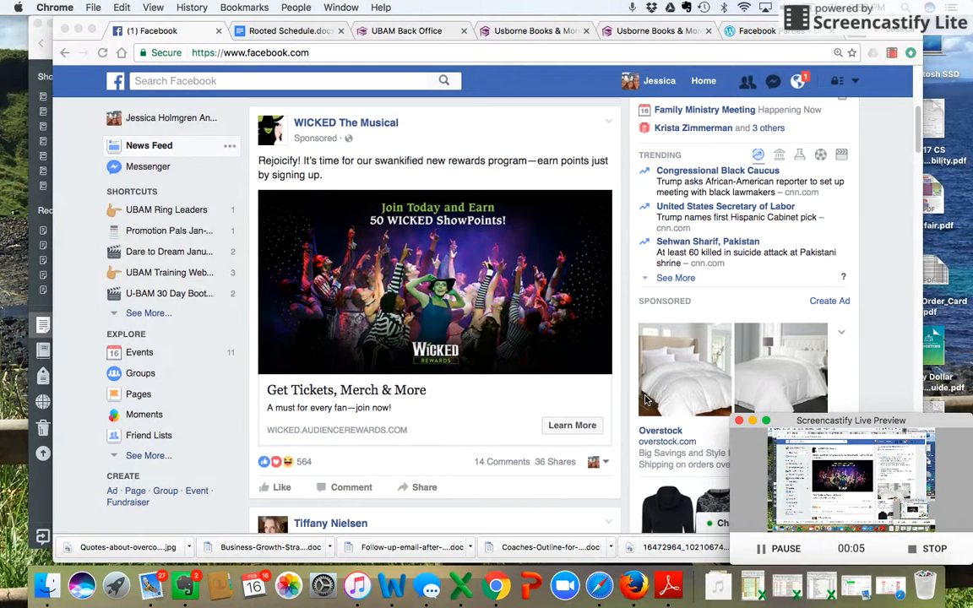
{"action": "mouse_move", "coordinate": [656, 172]}
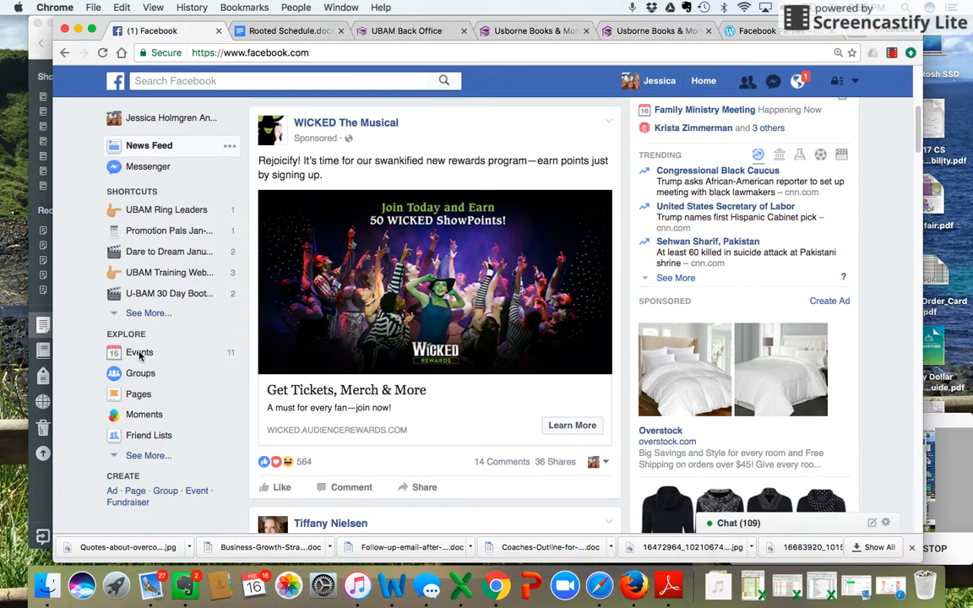
Go to the Events page and bring up the Create Event choices
{"action": "left_click", "coordinate": [138, 353]}
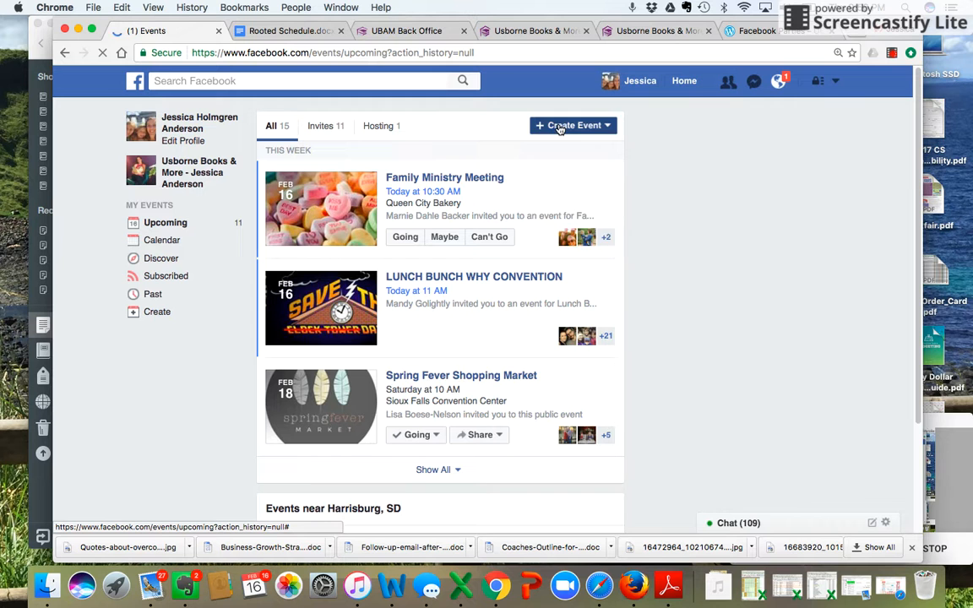
{"action": "left_click", "coordinate": [571, 125]}
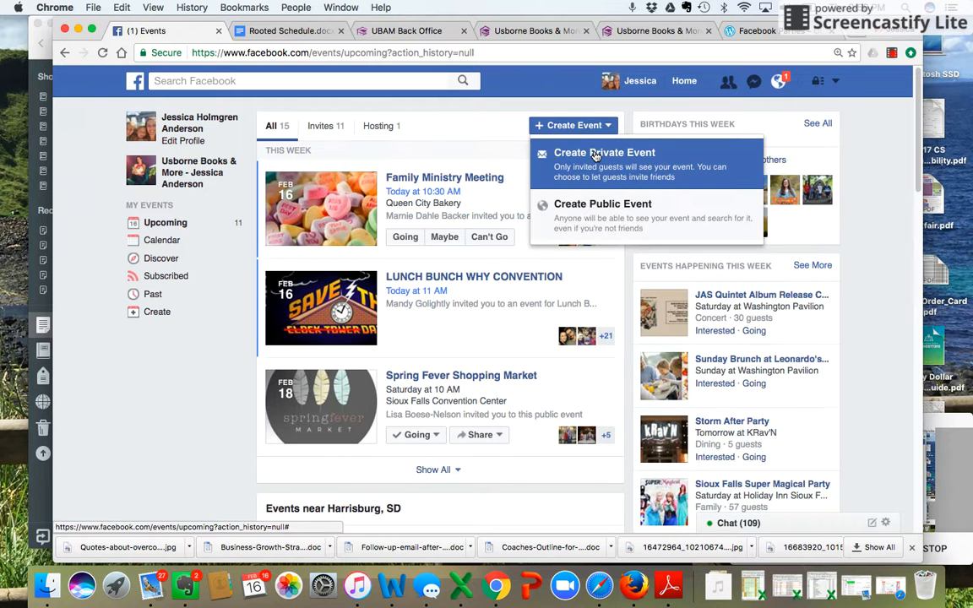
{"action": "mouse_move", "coordinate": [594, 156]}
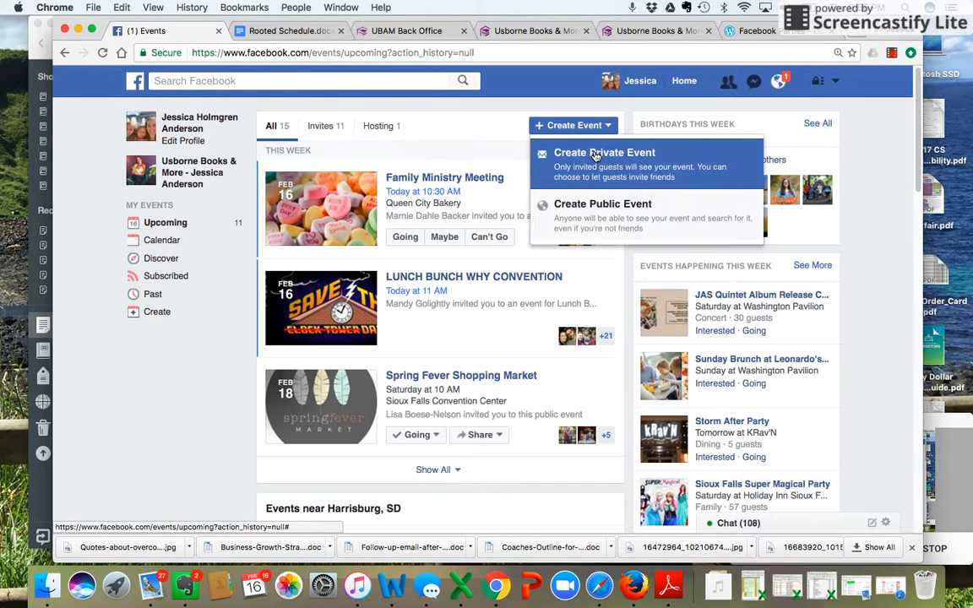
Start a new private event and choose to upload an event photo
{"action": "left_click", "coordinate": [605, 152]}
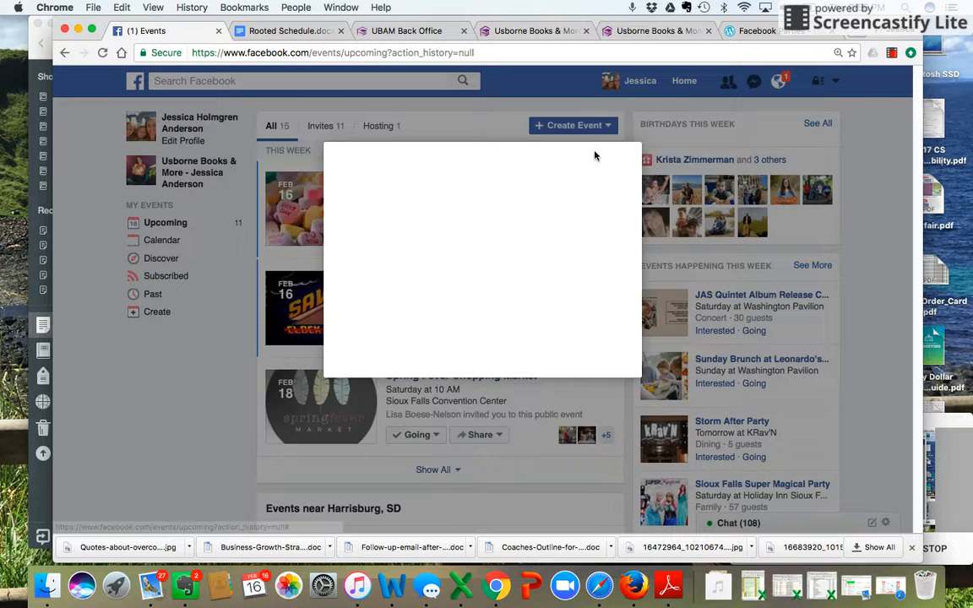
{"action": "left_click", "coordinate": [566, 125]}
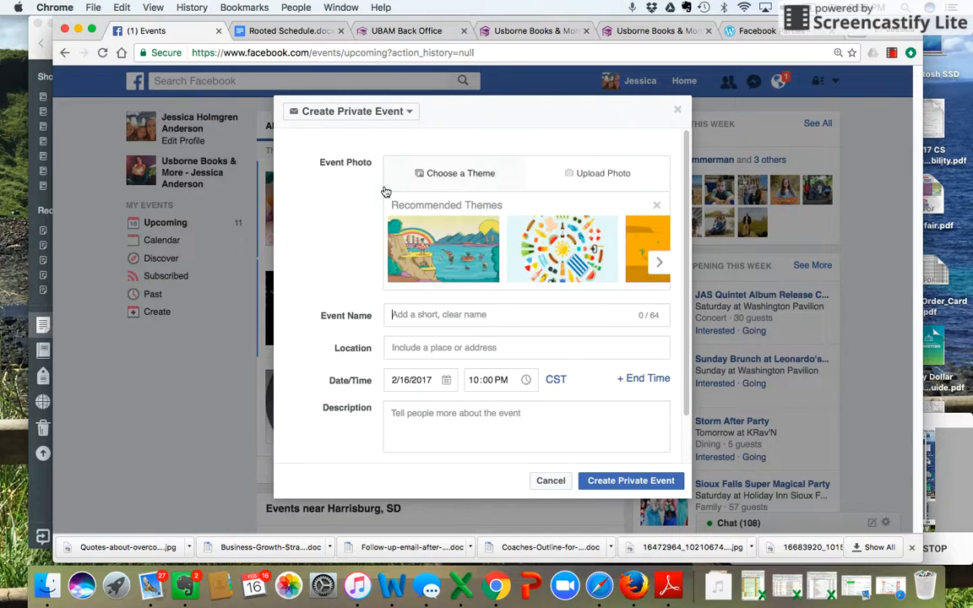
{"action": "mouse_move", "coordinate": [544, 230]}
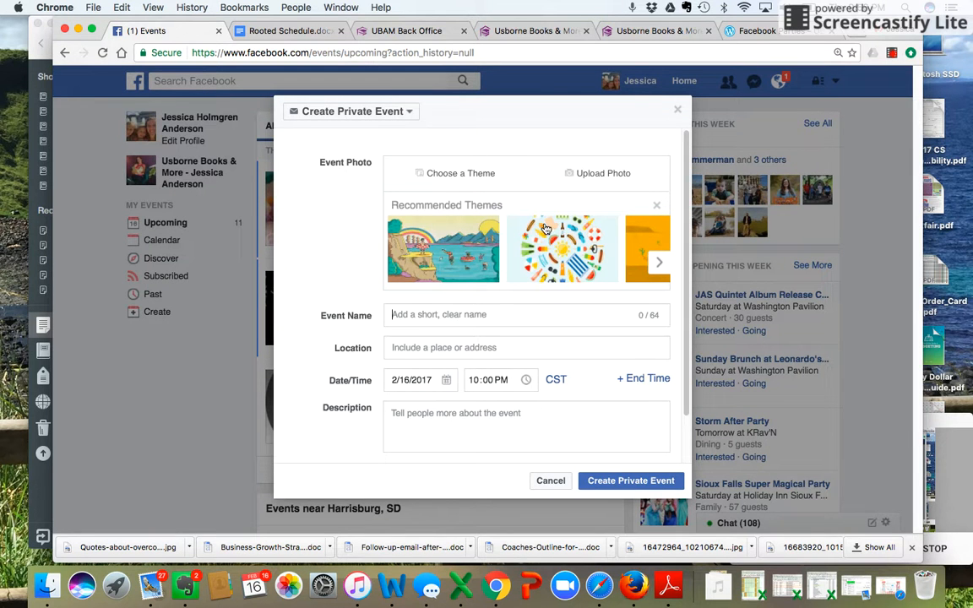
{"action": "mouse_move", "coordinate": [603, 172]}
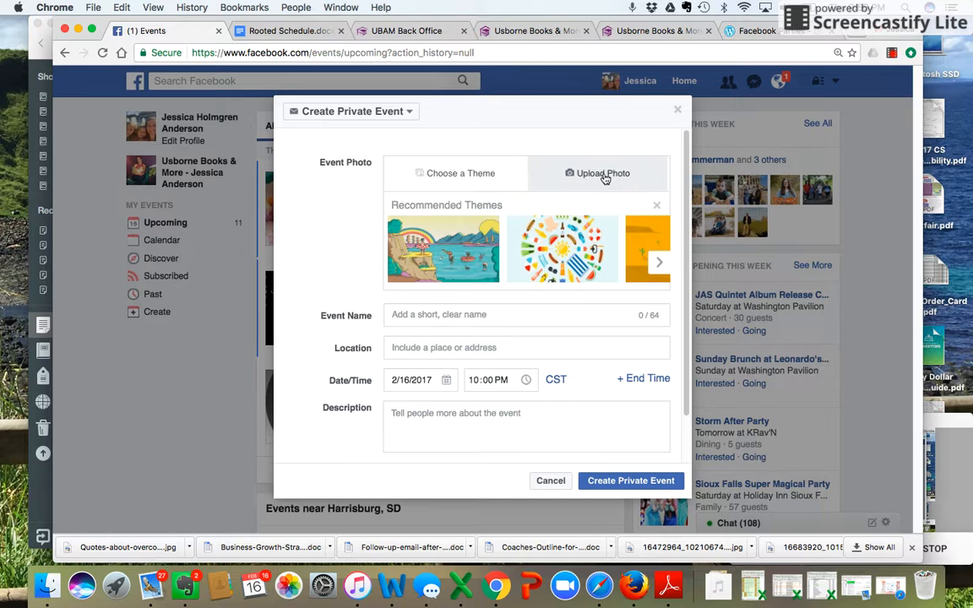
{"action": "left_click", "coordinate": [604, 173]}
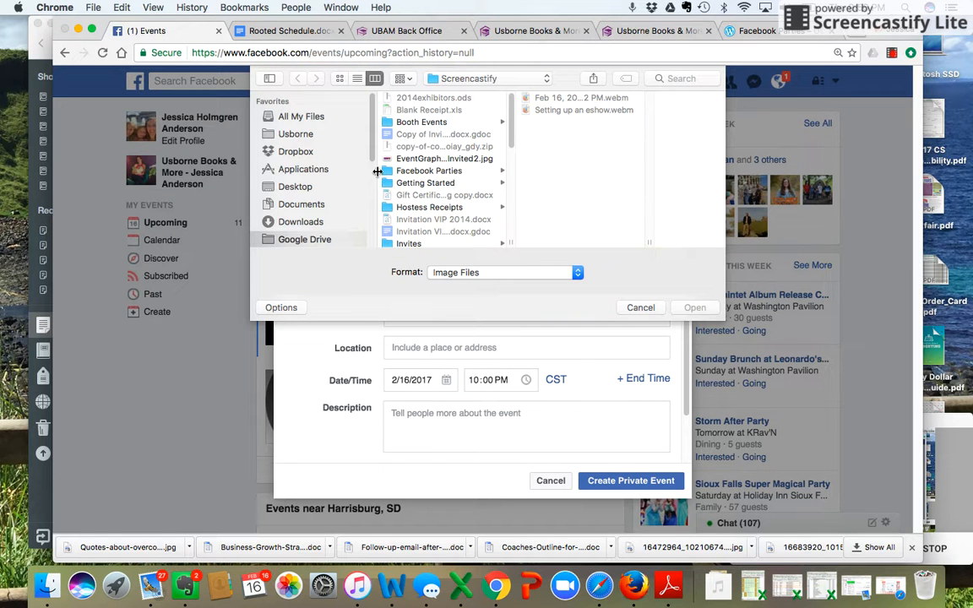
Search Finder for 'Raising' and use the Raising a Reader Event Header image as the event photo
{"action": "type", "text": "R"}
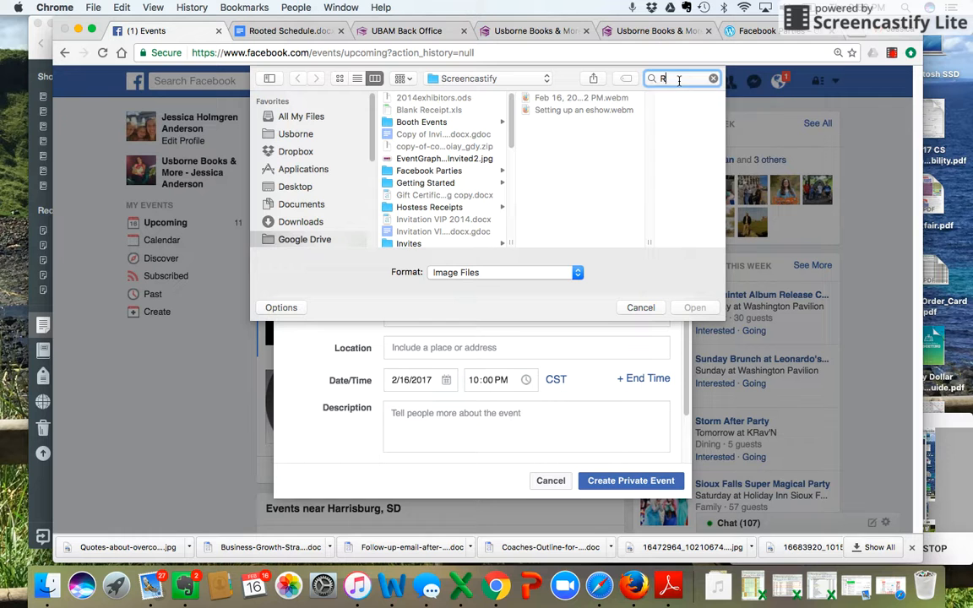
{"action": "type", "text": "Raising"}
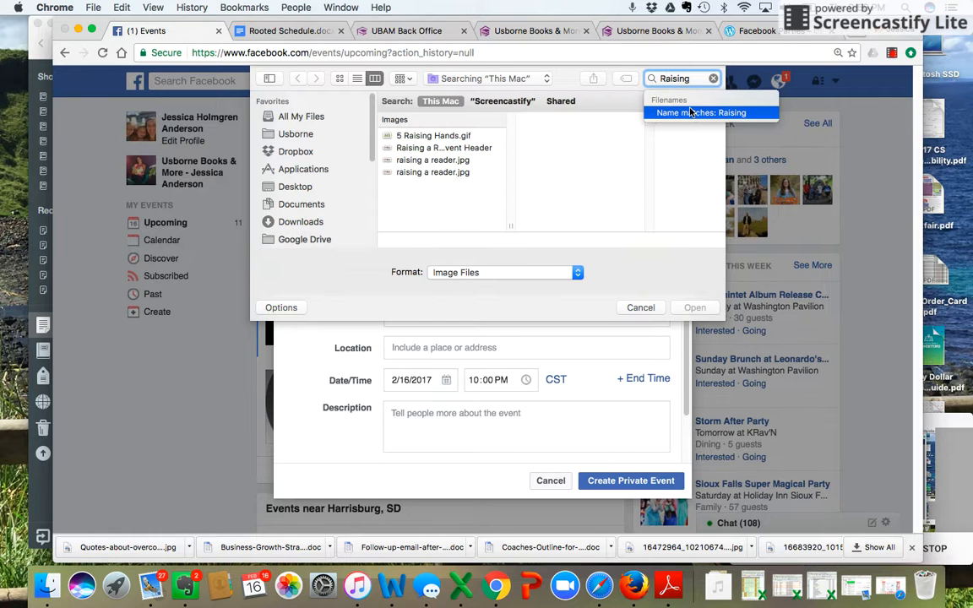
{"action": "left_click", "coordinate": [441, 149]}
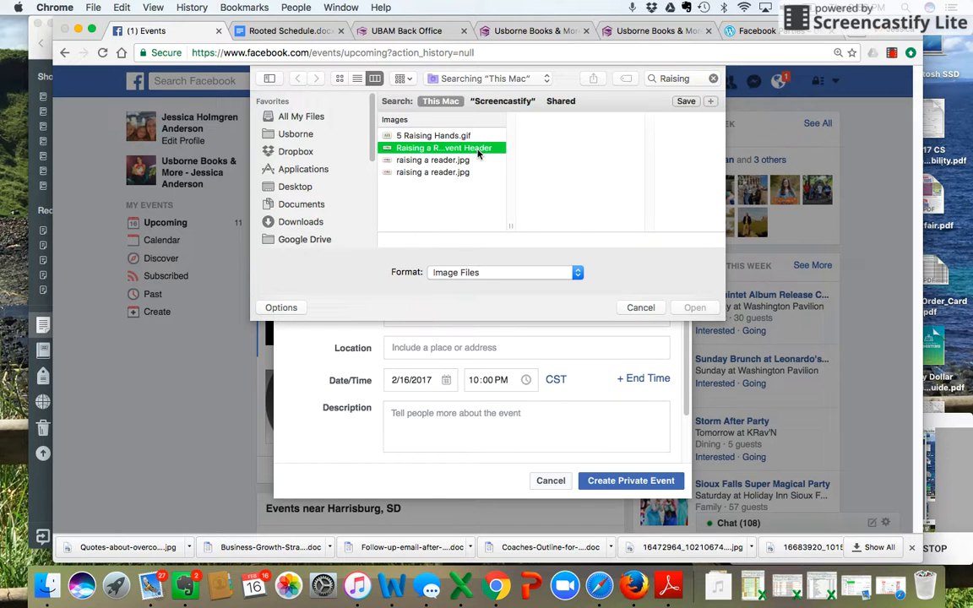
{"action": "left_click", "coordinate": [441, 148]}
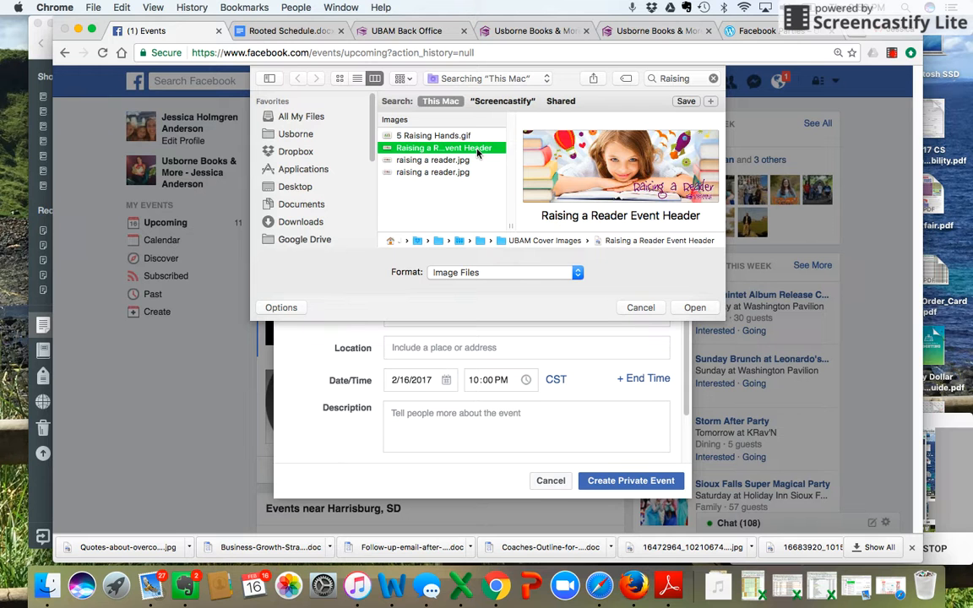
{"action": "left_click", "coordinate": [694, 308]}
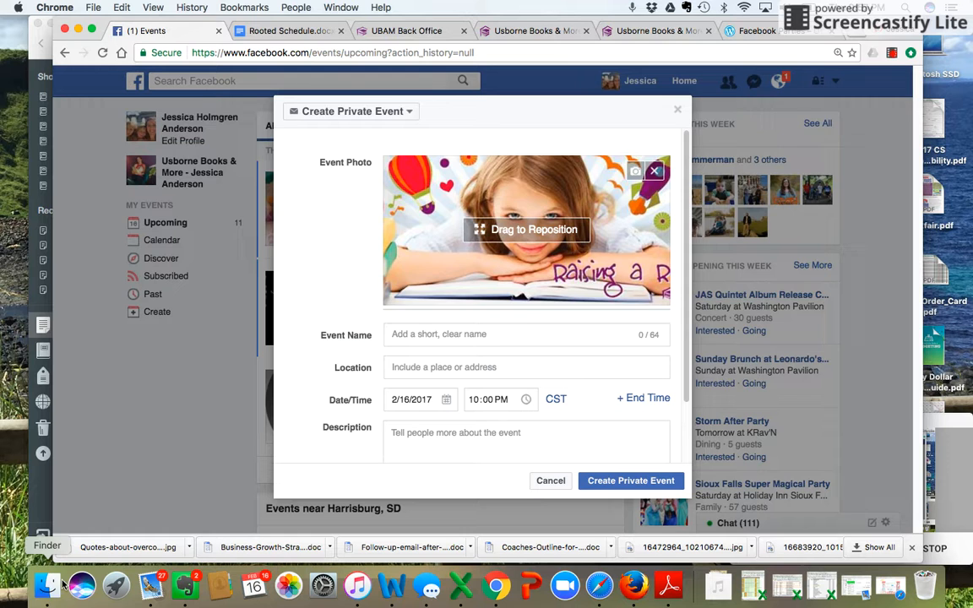
Name the event "Jessica's (Raising Readers) Book Bash!" and set the location to 'Right Here'
{"action": "left_click", "coordinate": [636, 171]}
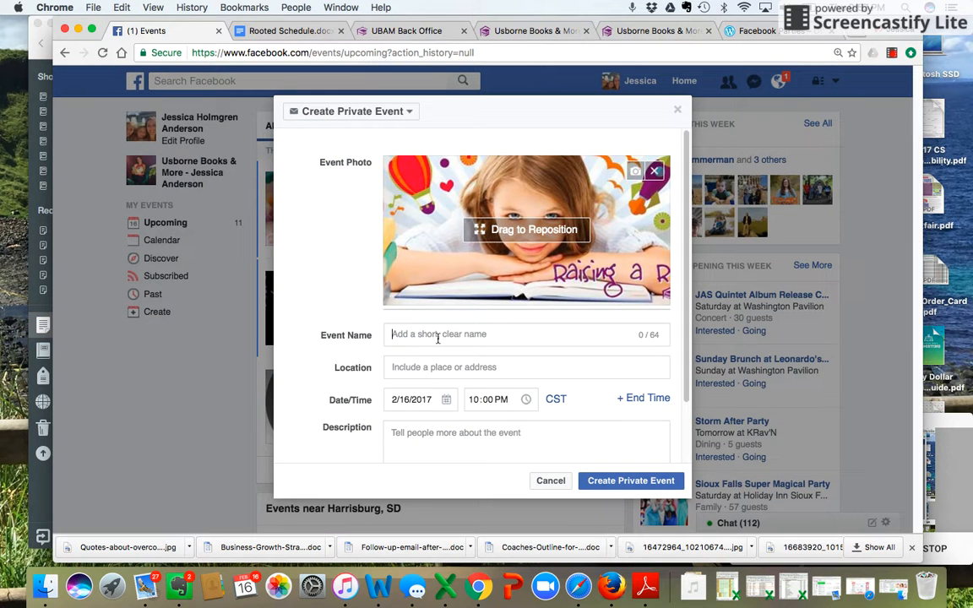
{"action": "type", "text": "Jessica's {Raising Readers} Book Bash!"}
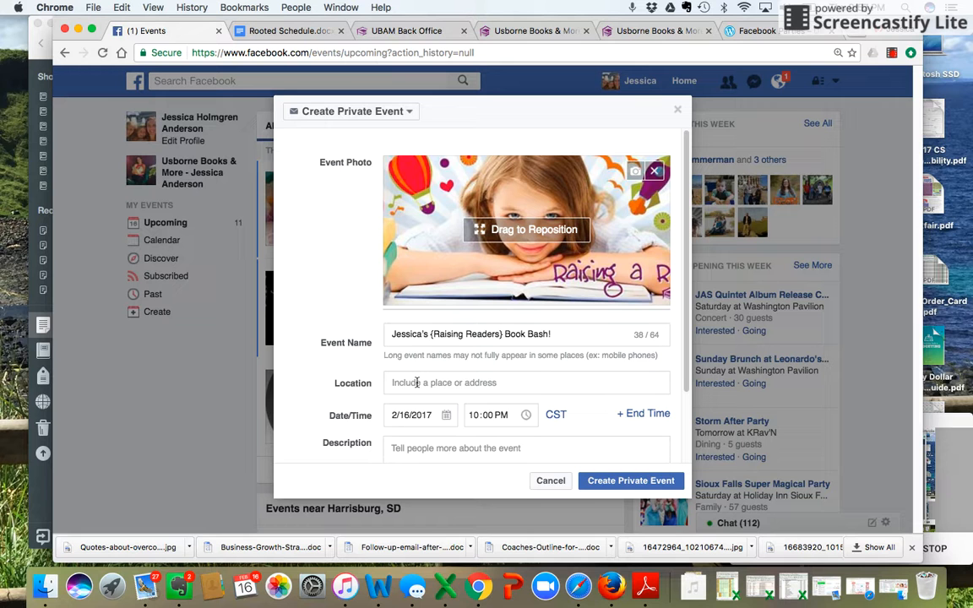
{"action": "type", "text": "Right Here On Face"}
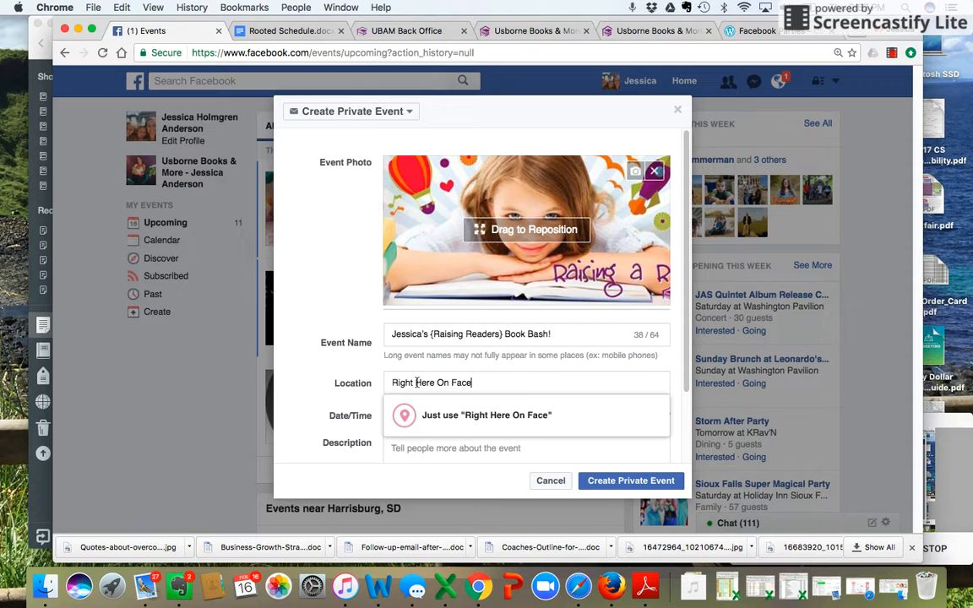
Schedule the event for February 23, 2017 at 8:30 AM
{"action": "left_click", "coordinate": [487, 415]}
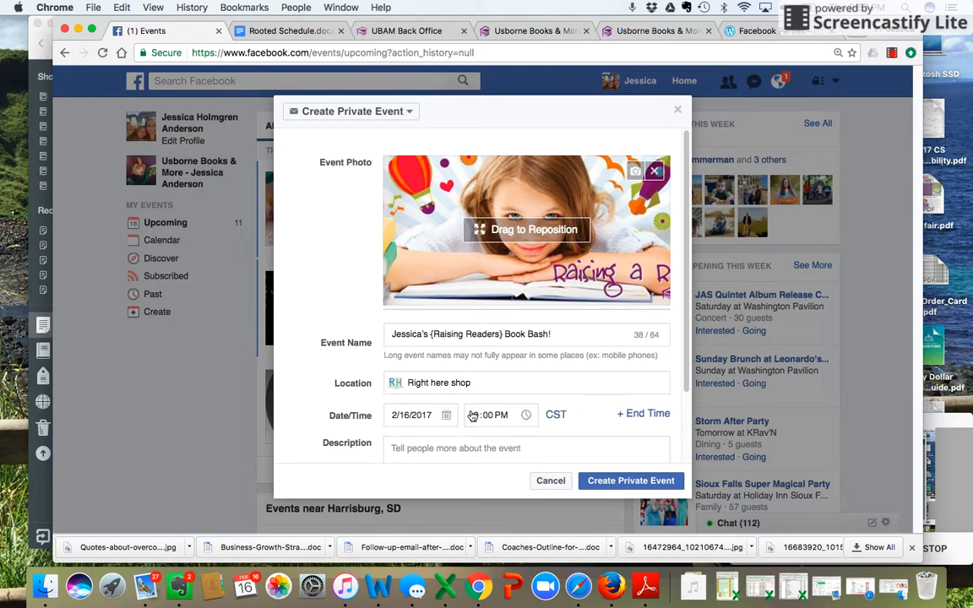
{"action": "left_click", "coordinate": [408, 416]}
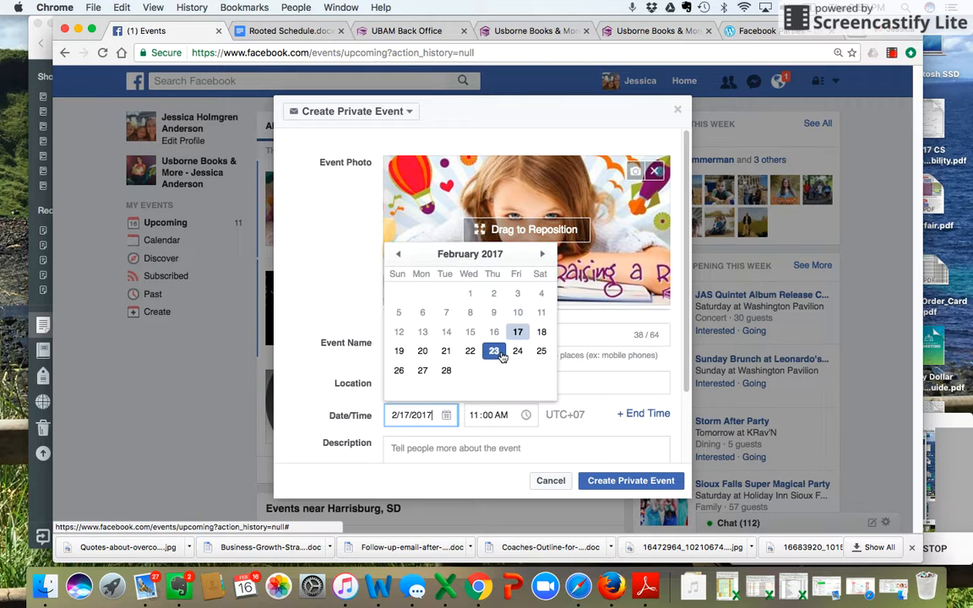
{"action": "left_click", "coordinate": [493, 349]}
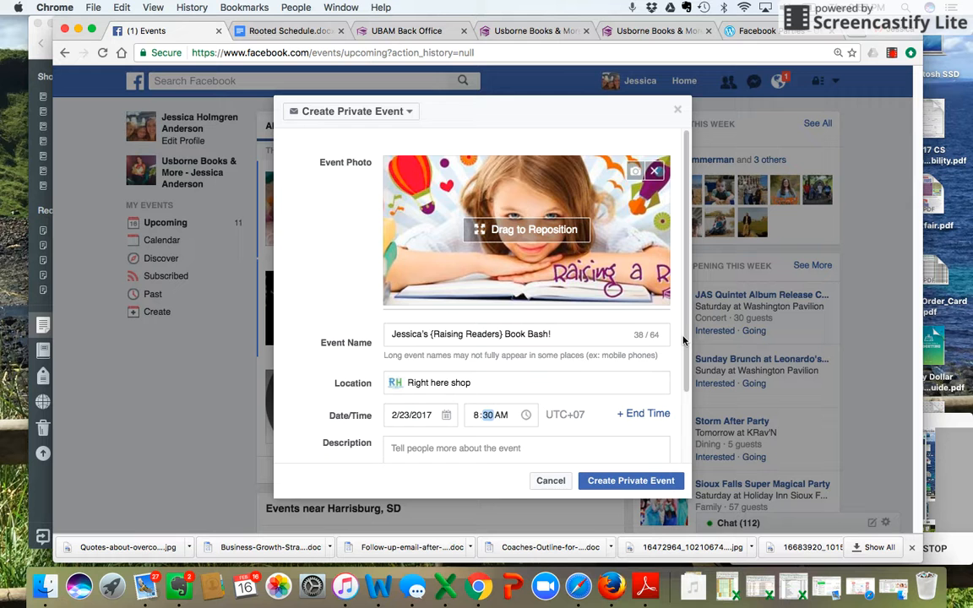
{"action": "scroll", "scroll_direction": "down", "scroll_amount": 3}
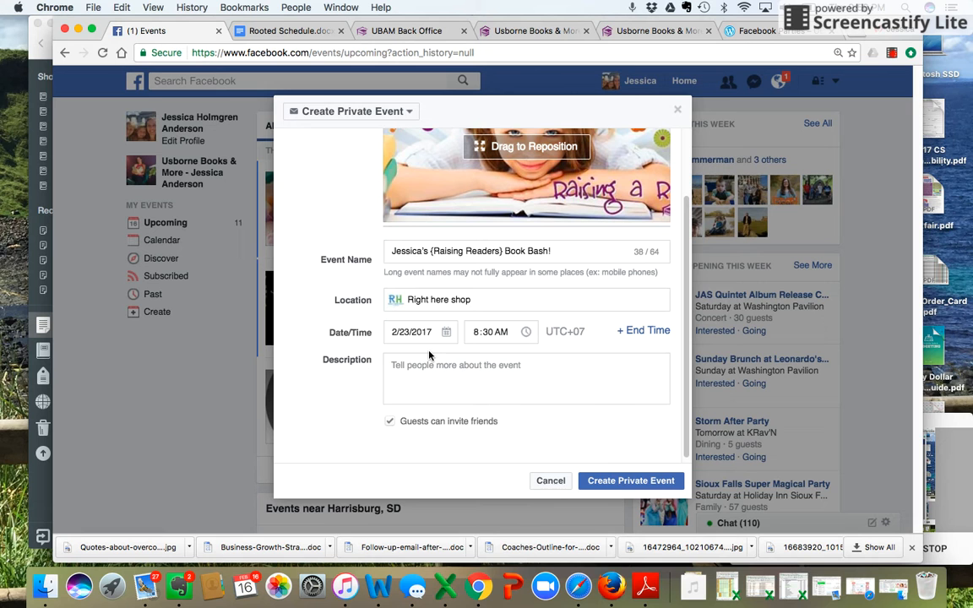
{"action": "type", "text": "Order Anytime at: www.BooksToSmileAbout.com"}
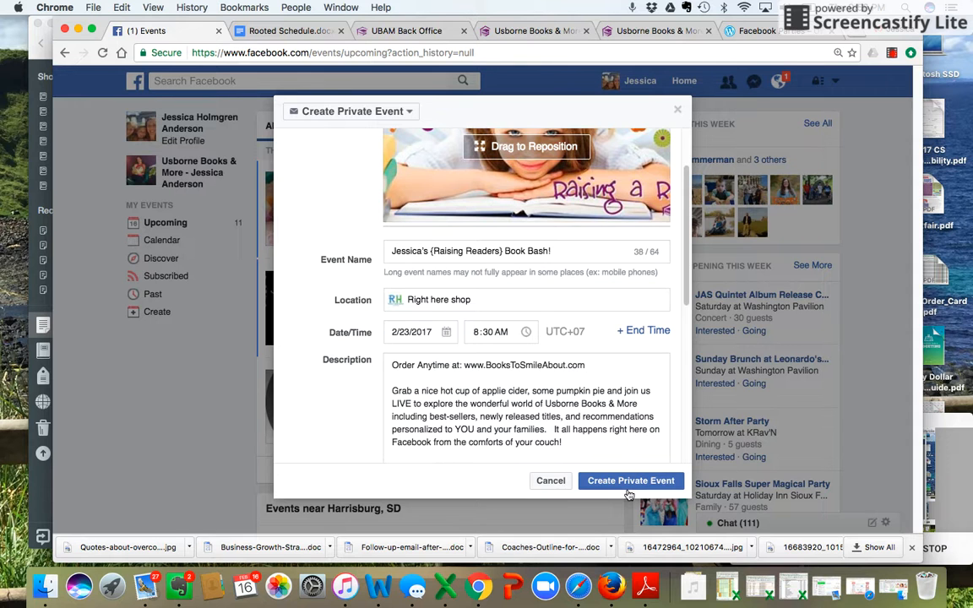
{"action": "left_click", "coordinate": [632, 479]}
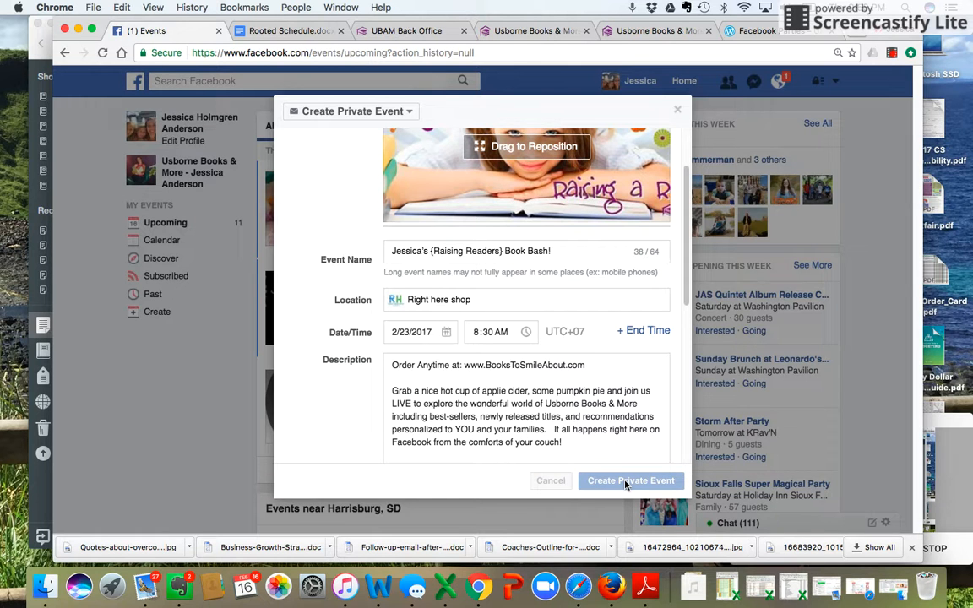
View the new Book Bash event page and see the ways to invite guests
{"action": "left_click", "coordinate": [632, 480]}
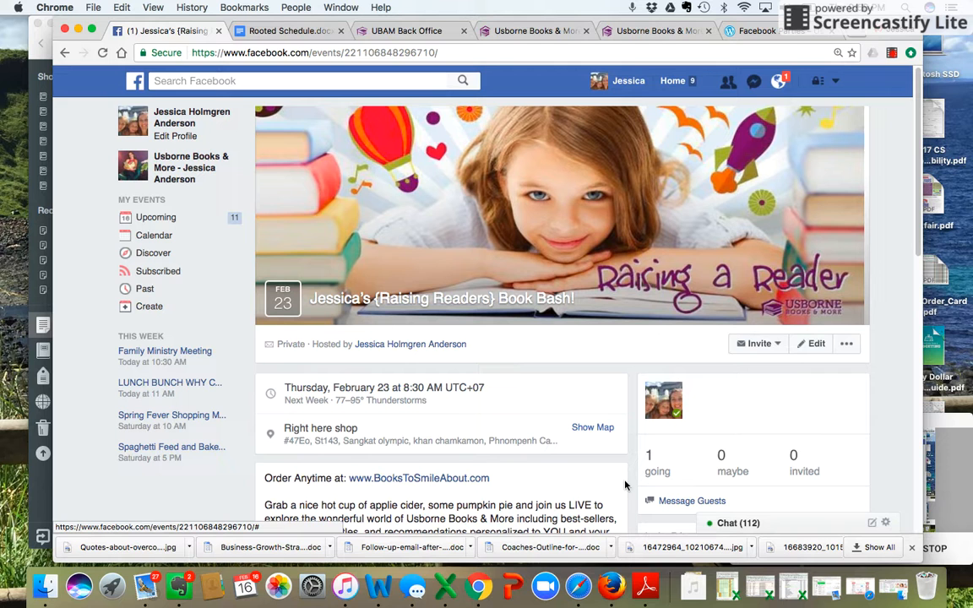
{"action": "left_click", "coordinate": [757, 343]}
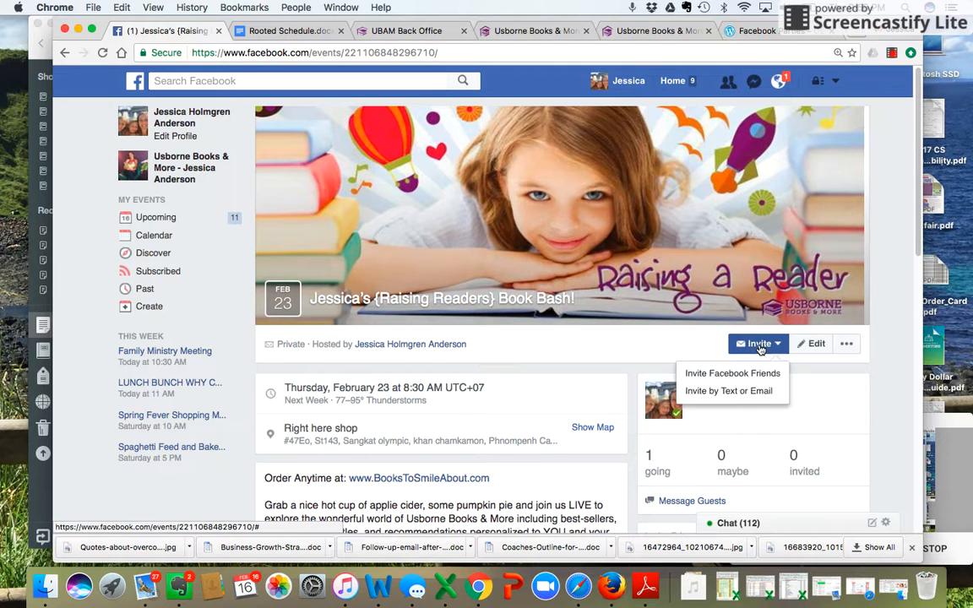
{"action": "mouse_move", "coordinate": [730, 392]}
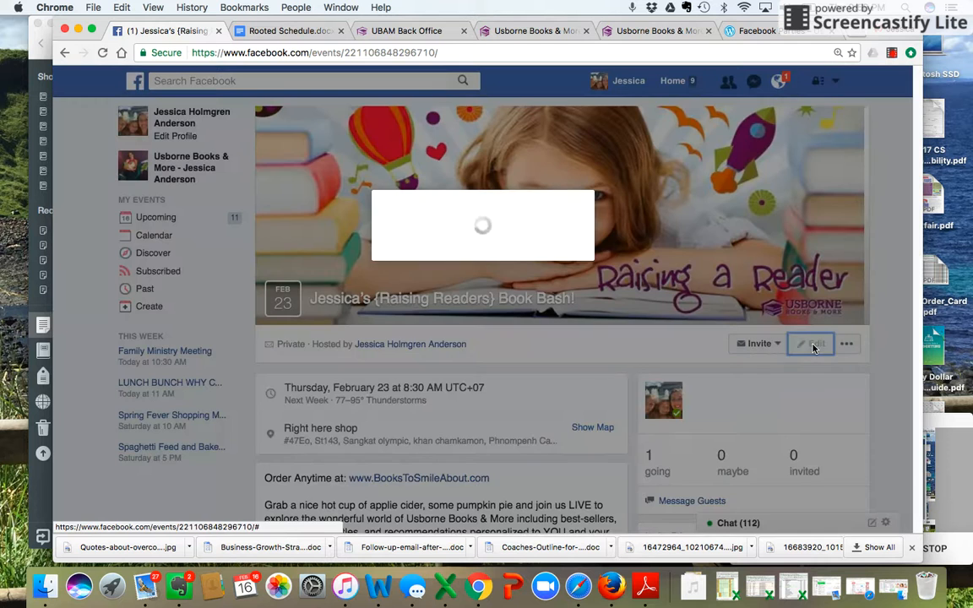
{"action": "left_click", "coordinate": [811, 343]}
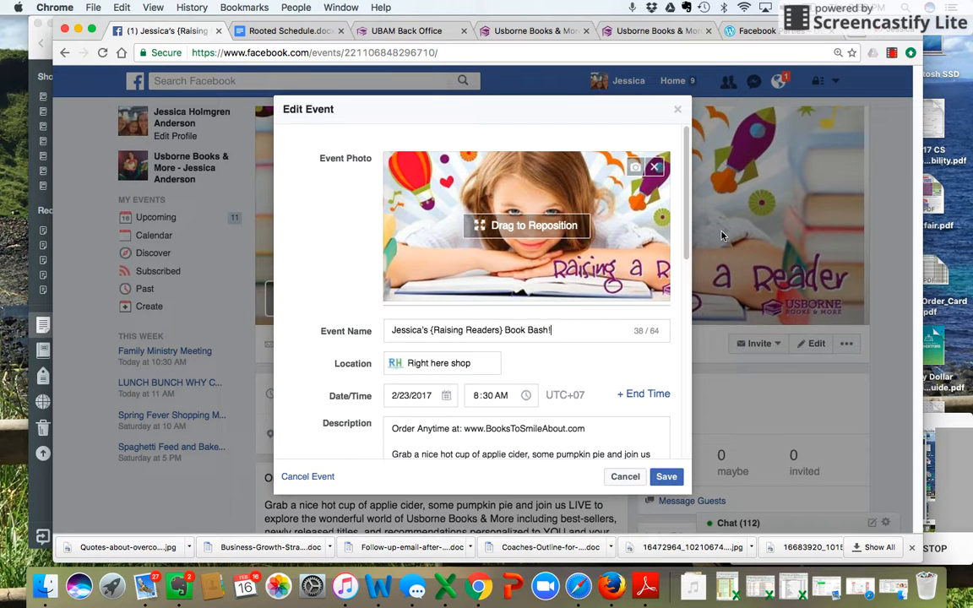
{"action": "scroll", "scroll_direction": "down", "scroll_amount": 3}
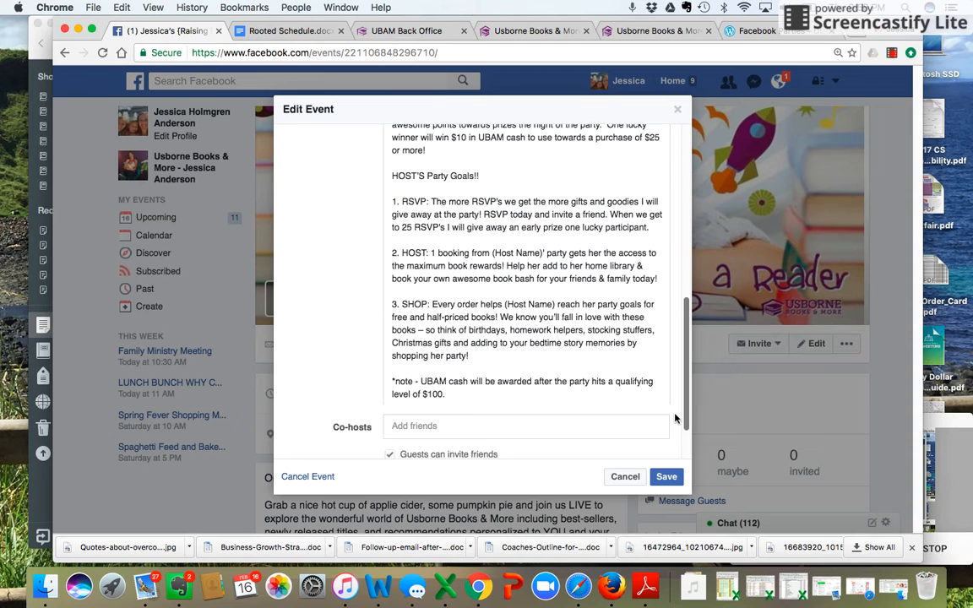
{"action": "scroll", "scroll_direction": "down", "scroll_amount": 3}
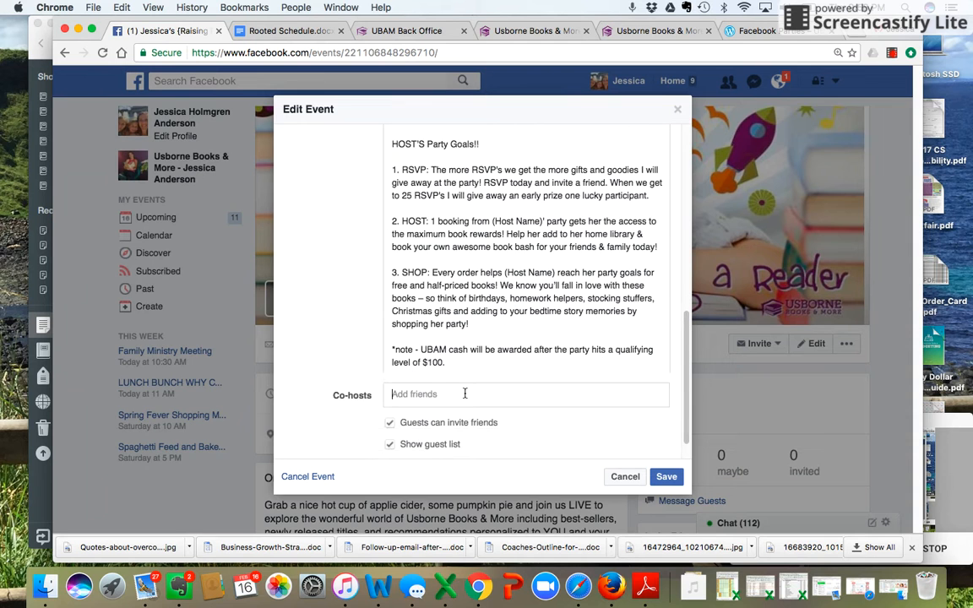
{"action": "type", "text": "s"}
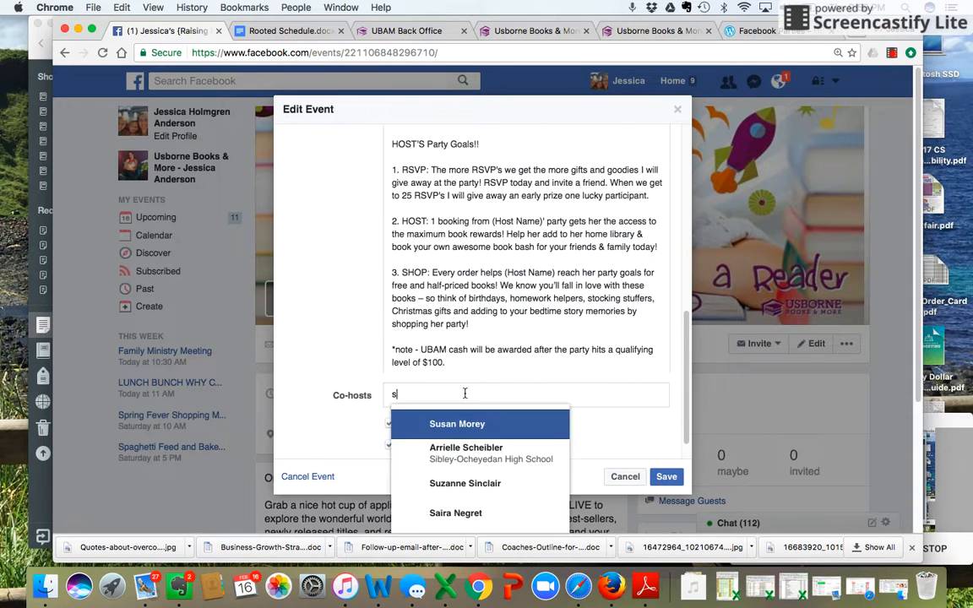
{"action": "type", "text": "hawn"}
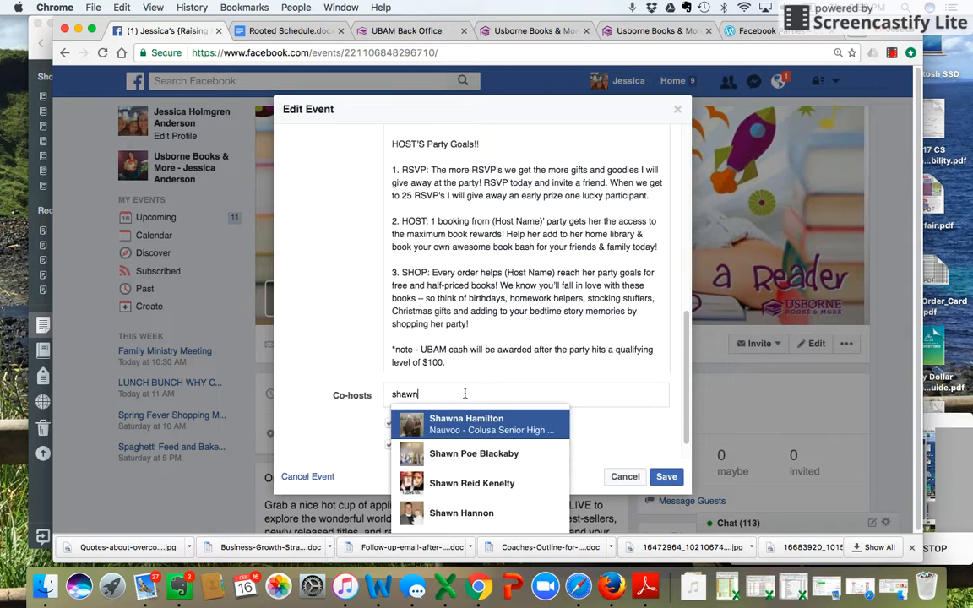
{"action": "left_click", "coordinate": [474, 483]}
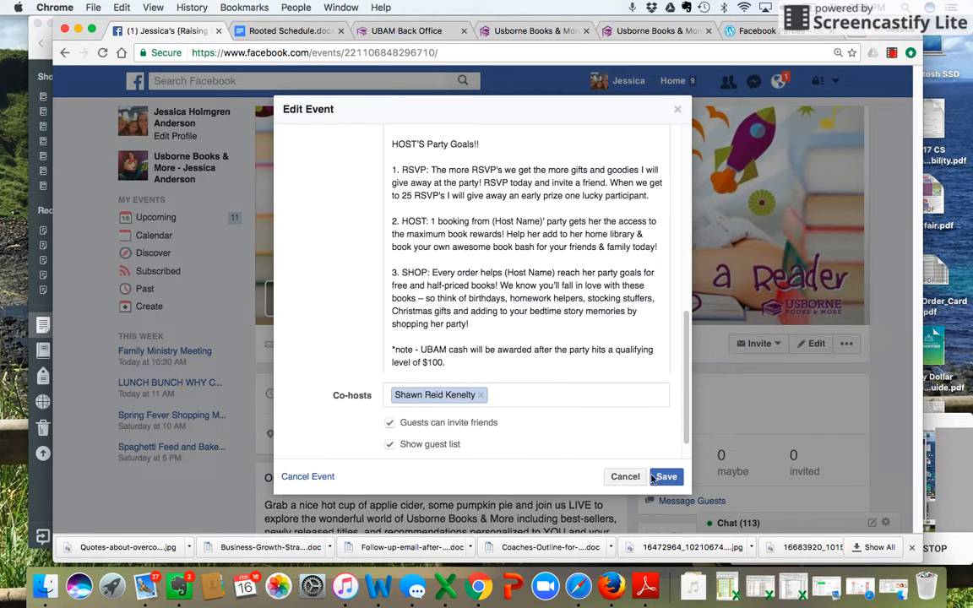
{"action": "left_click", "coordinate": [666, 477]}
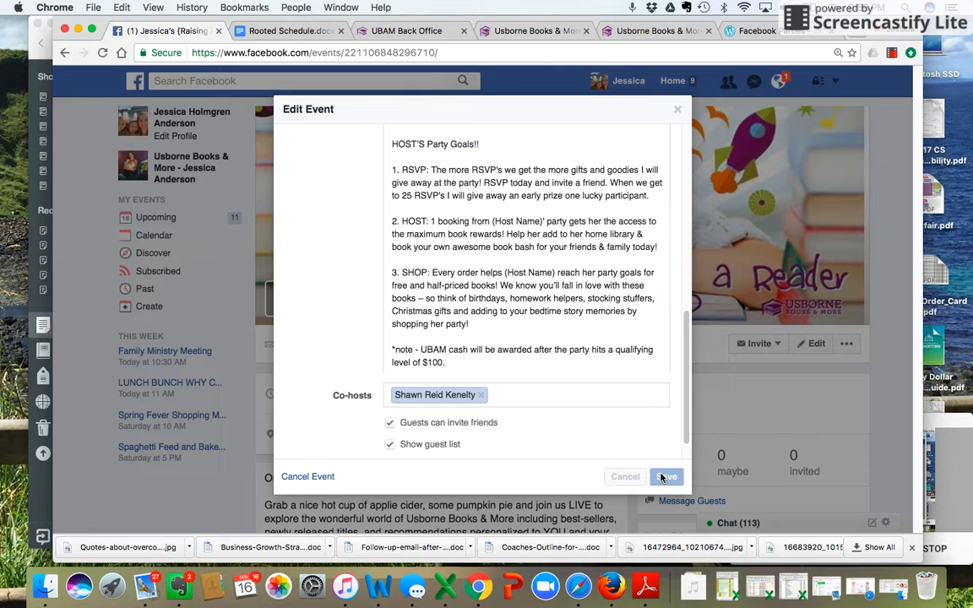
{"action": "left_click", "coordinate": [666, 476]}
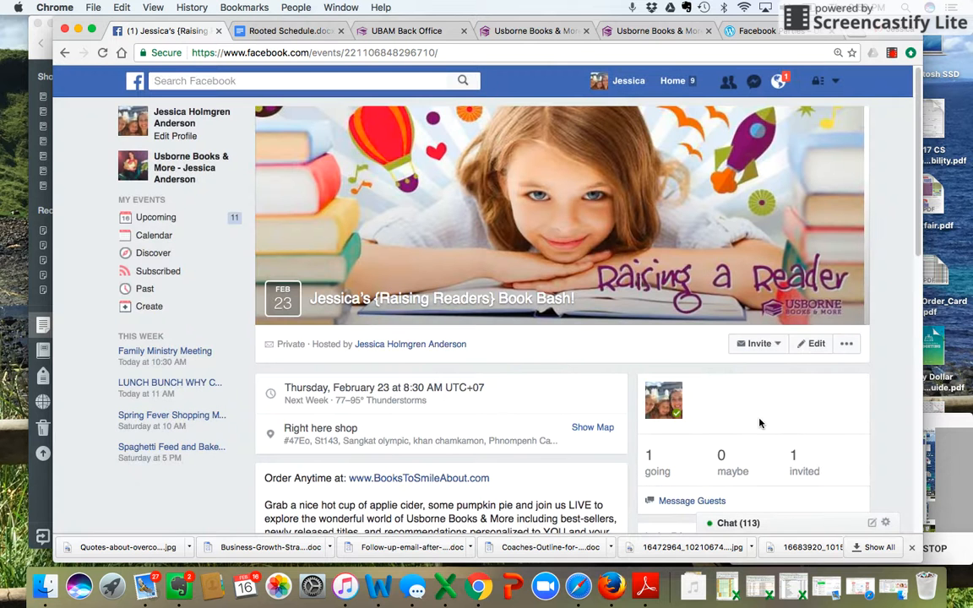